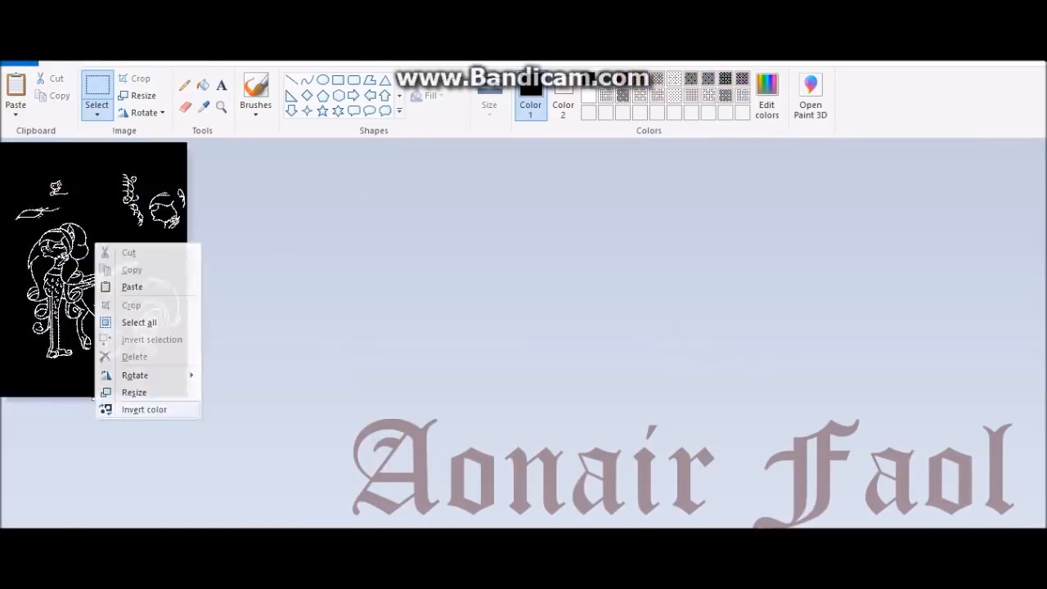
# Invert the sketch so the pony line art shows as black lines on white
pyautogui.click(144, 409)
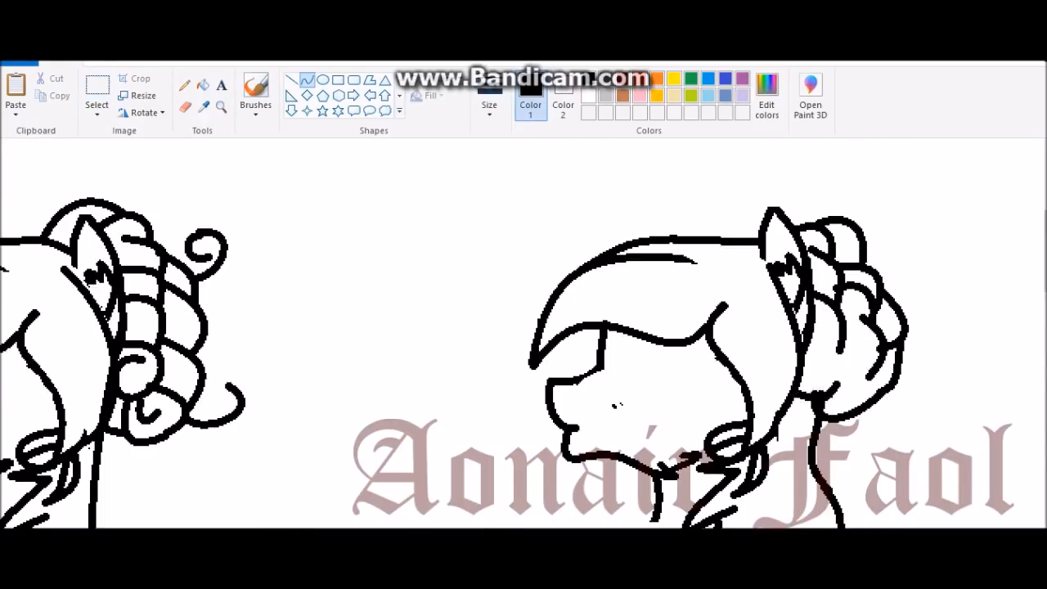
# Fill the skull red with dark red markings and a bold black brush stroke
pyautogui.click(141, 112)
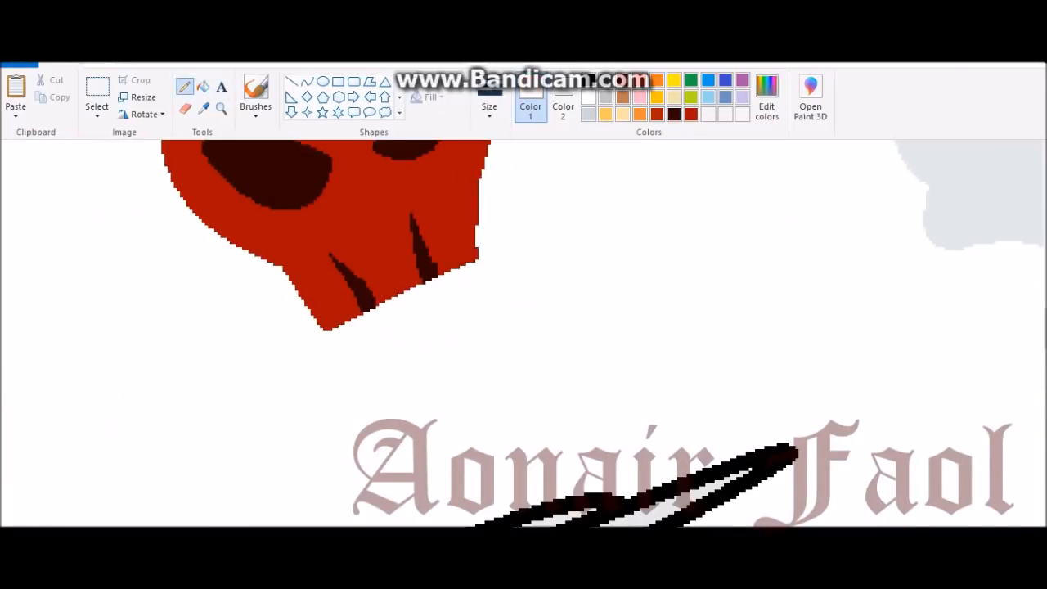
# Colour the mane and hat, add swatch circles, an eye close-up and the Aonair Faol label
pyautogui.click(765, 98)
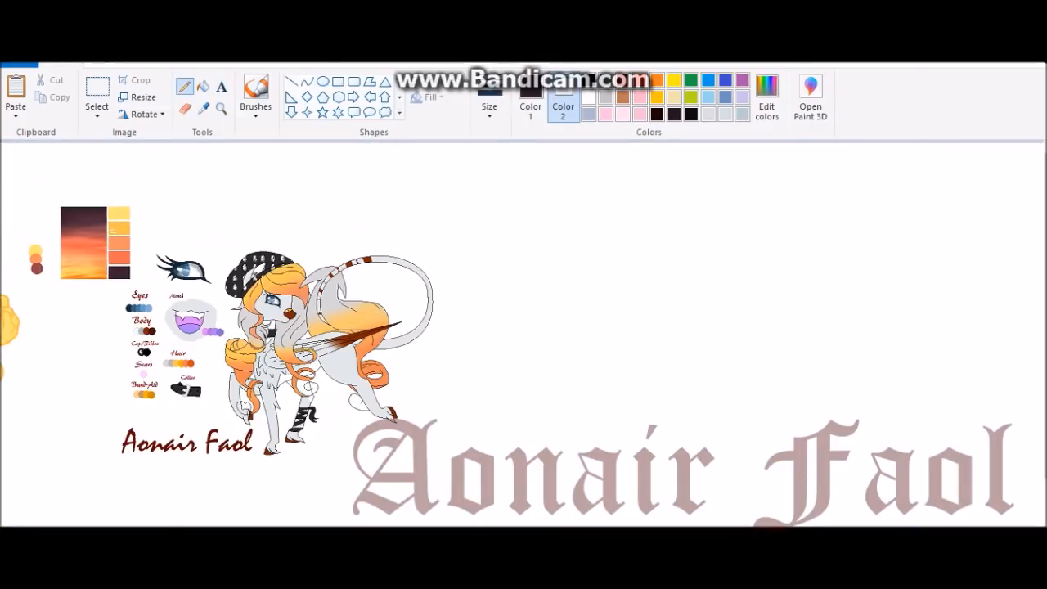
# Pick a custom blue via Edit colors and paint another row of blue swatches
pyautogui.click(766, 96)
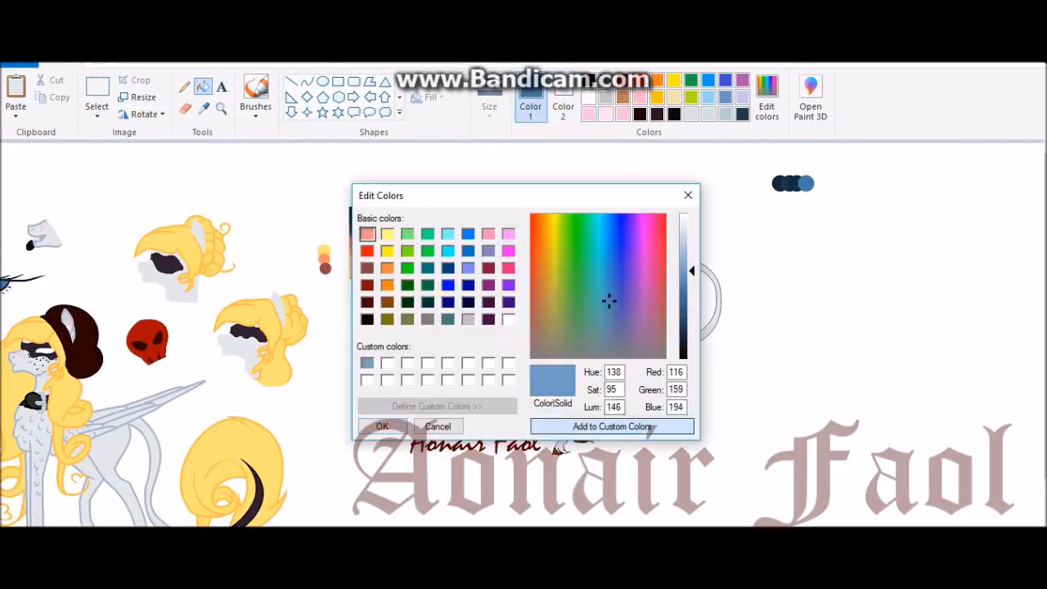
pyautogui.click(382, 425)
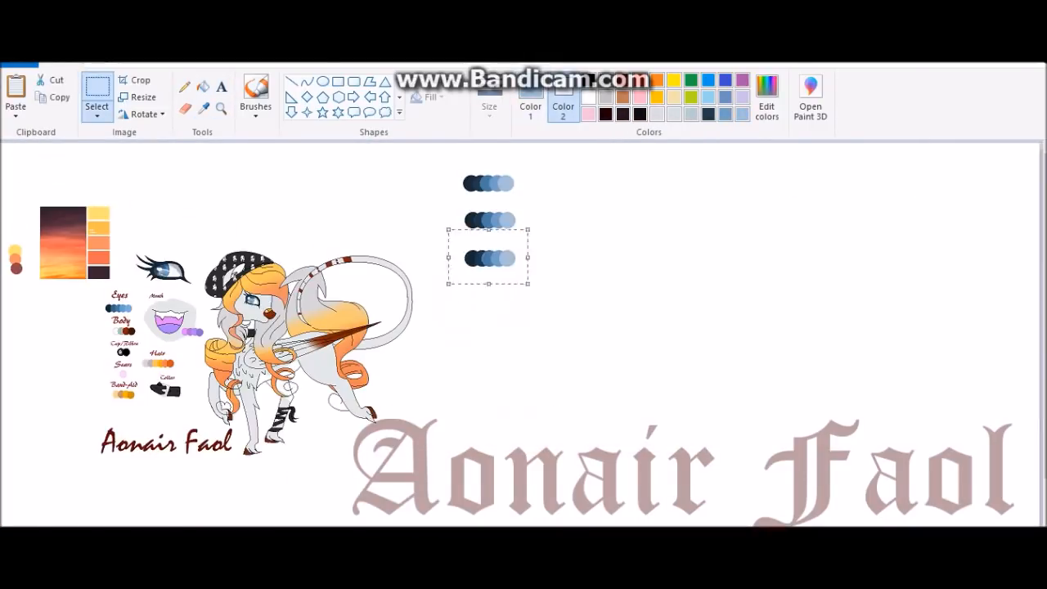
pyautogui.scroll(-3)
pyautogui.write('Aonair UPATED')
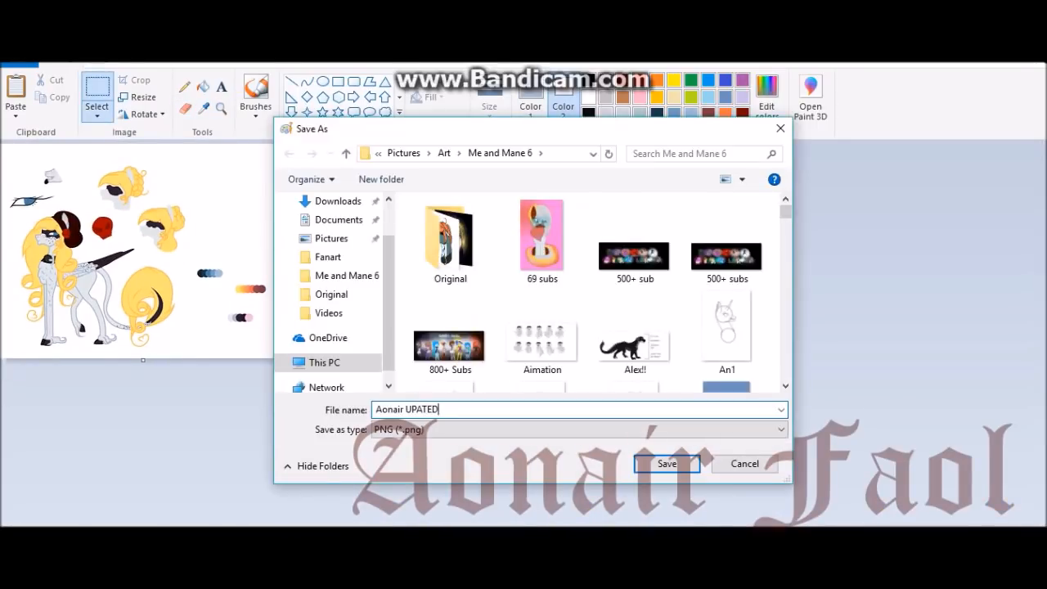
# Save the sheet as a PNG named Aonair UPATED
pyautogui.click(666, 465)
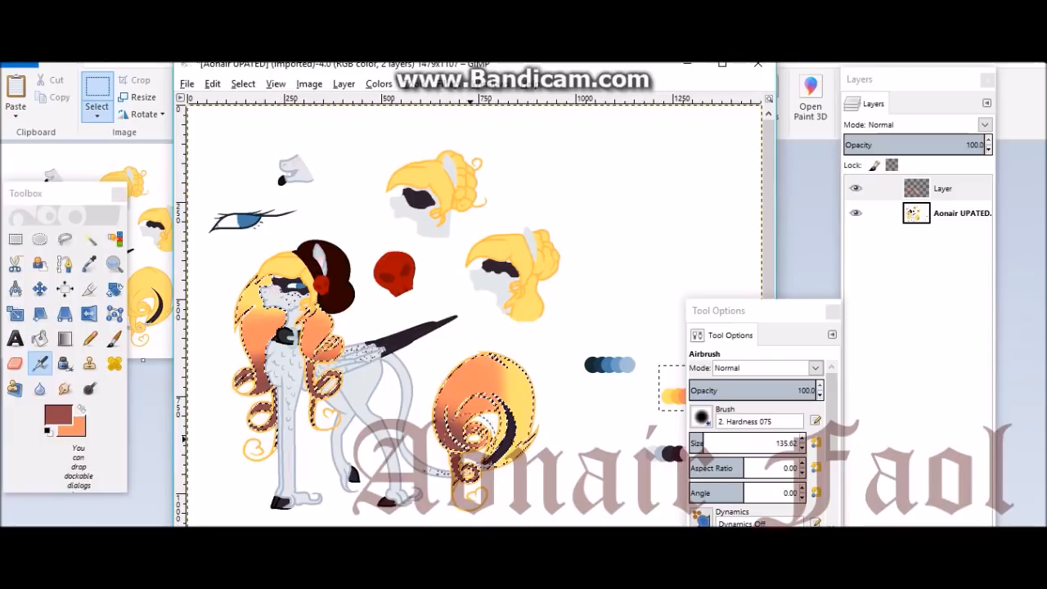
# Airbrush warm shading, pencil dark strokes, and start a new transparent layer
pyautogui.click(89, 339)
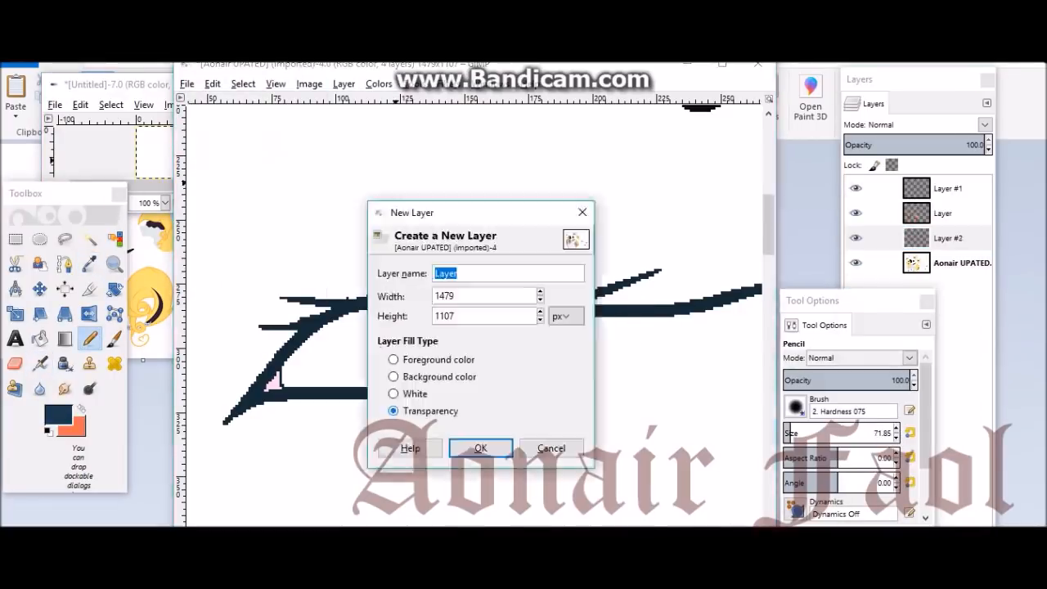
# Write purple swatch labels on a new layer and scale the Aonair Faol title
pyautogui.click(481, 448)
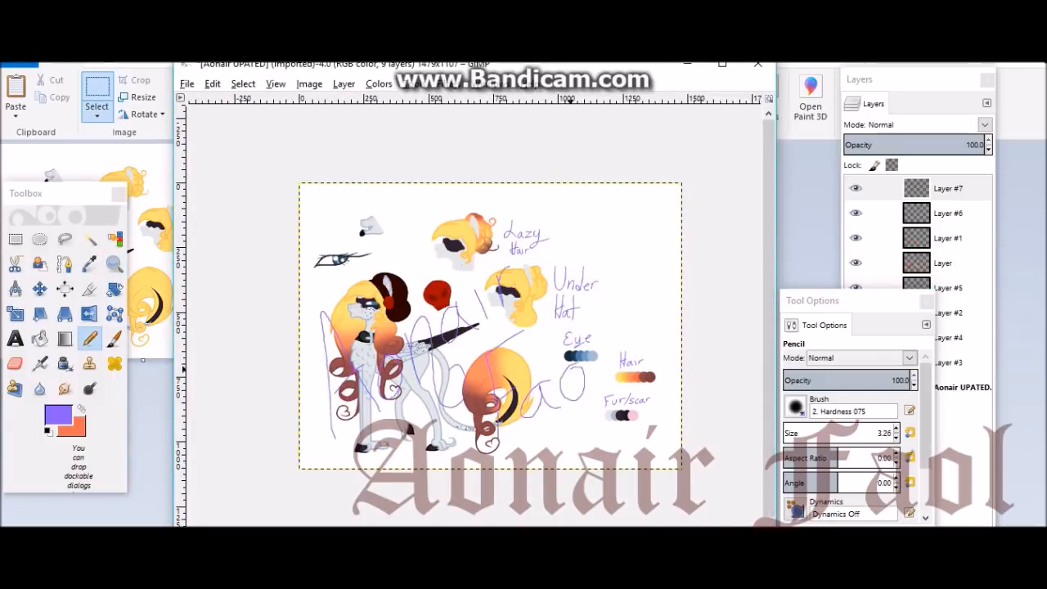
pyautogui.click(15, 314)
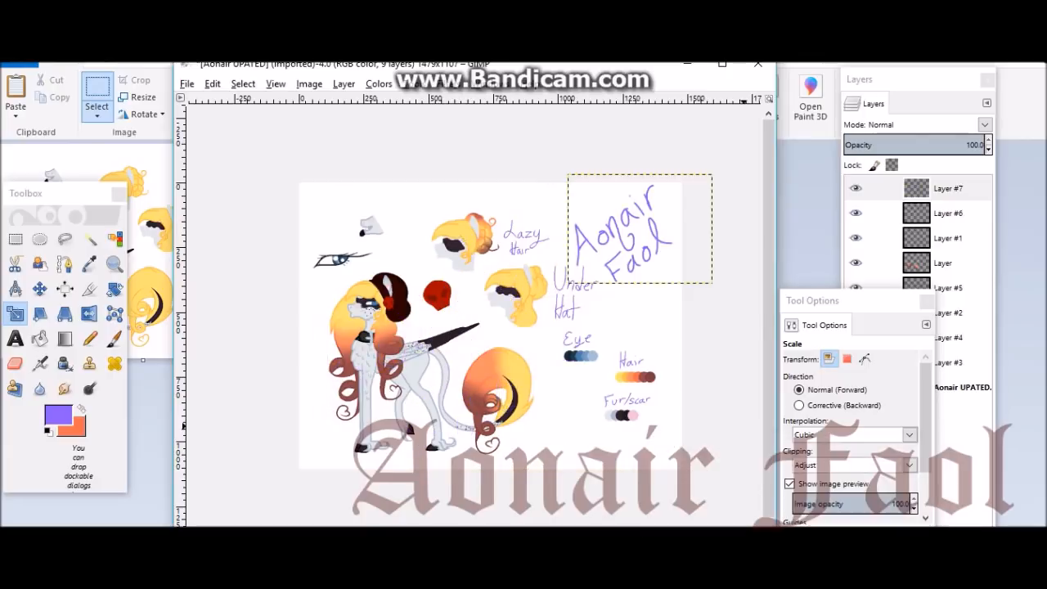
pyautogui.click(39, 239)
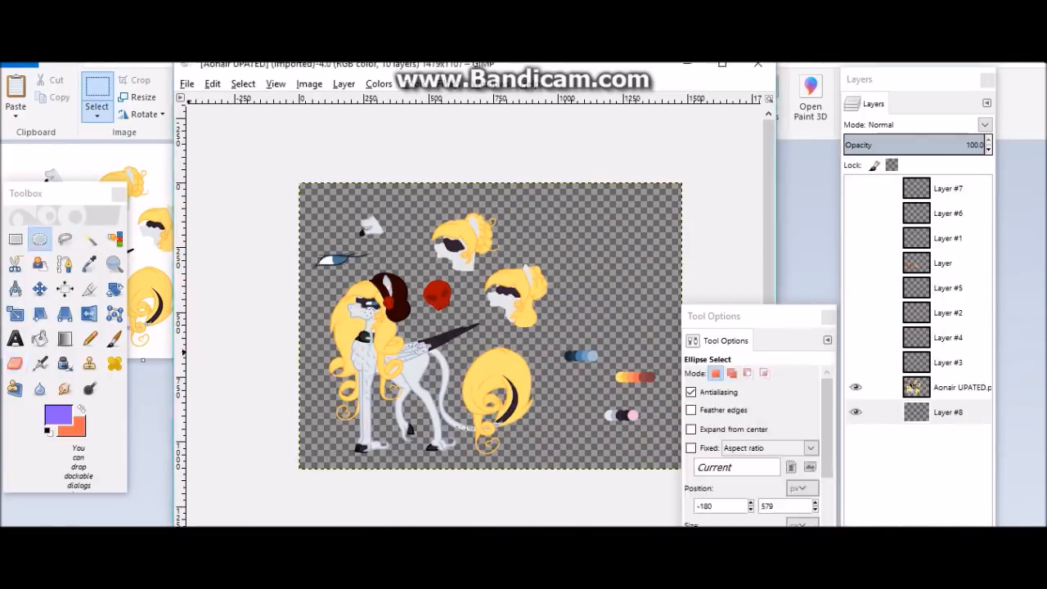